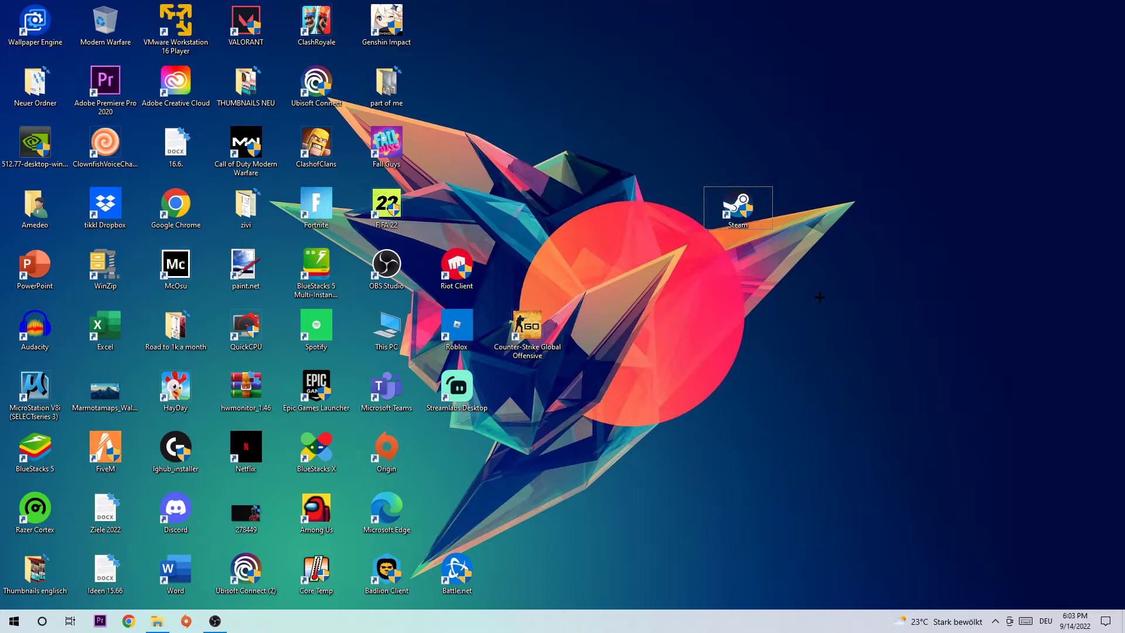
mouse_move(884, 161)
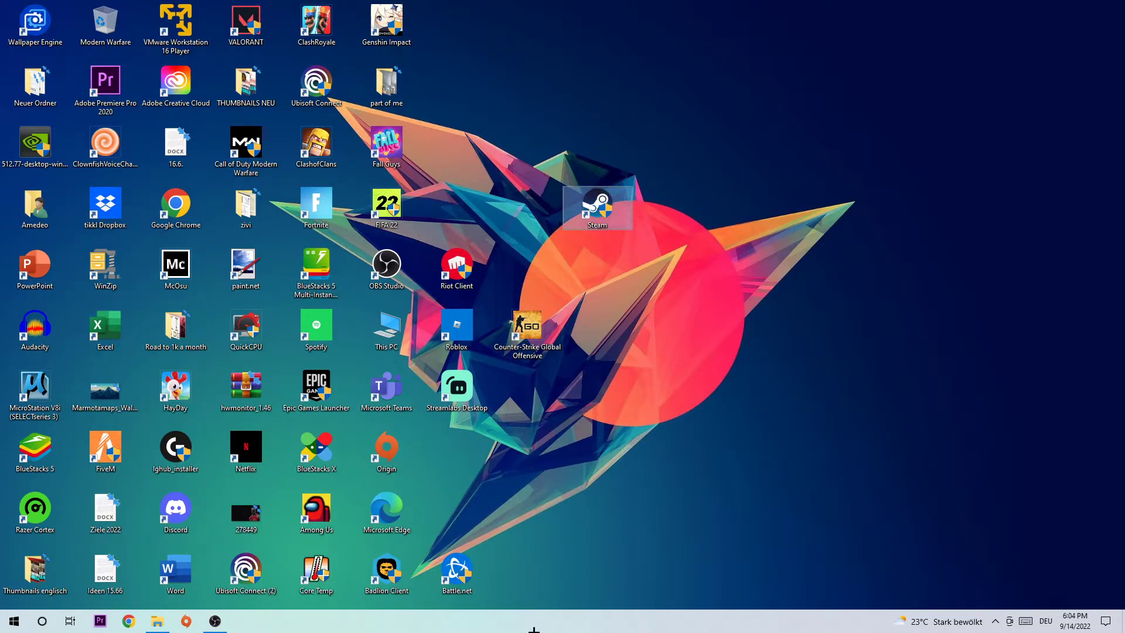
Launch Task Manager from the taskbar and select the Dropbox Update process in the list.
right_click(533, 620)
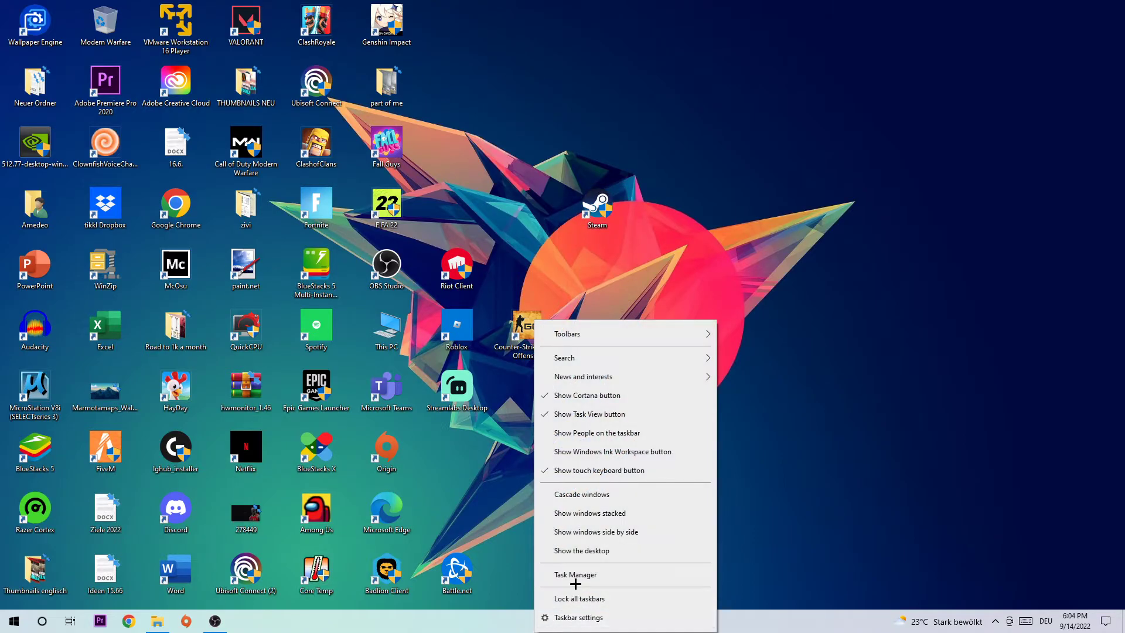
left_click(573, 574)
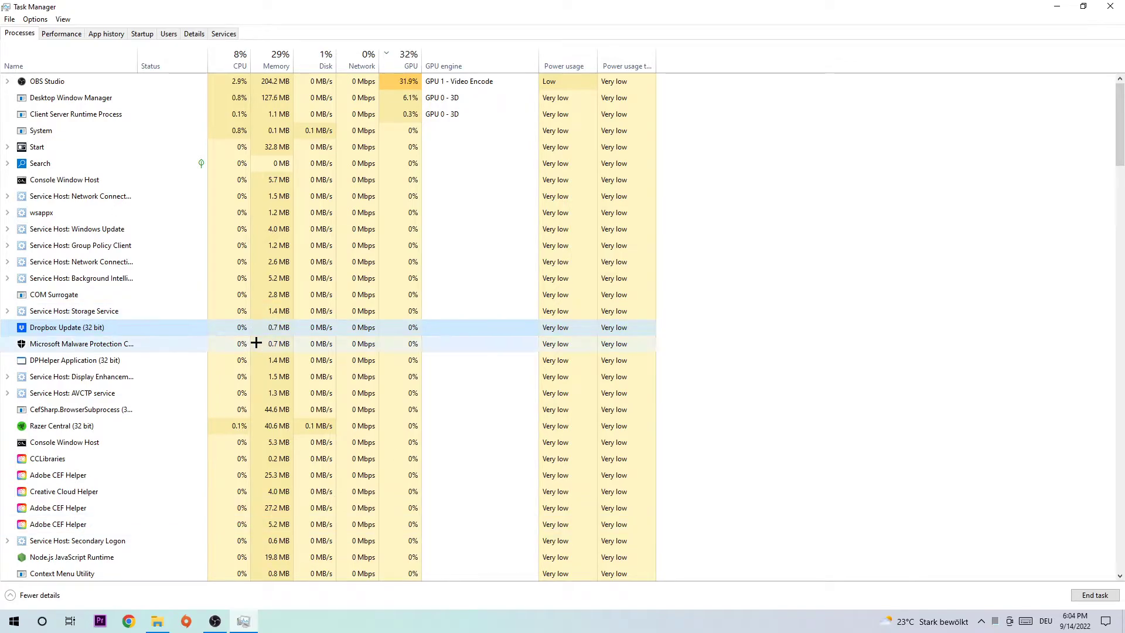
left_click(67, 327)
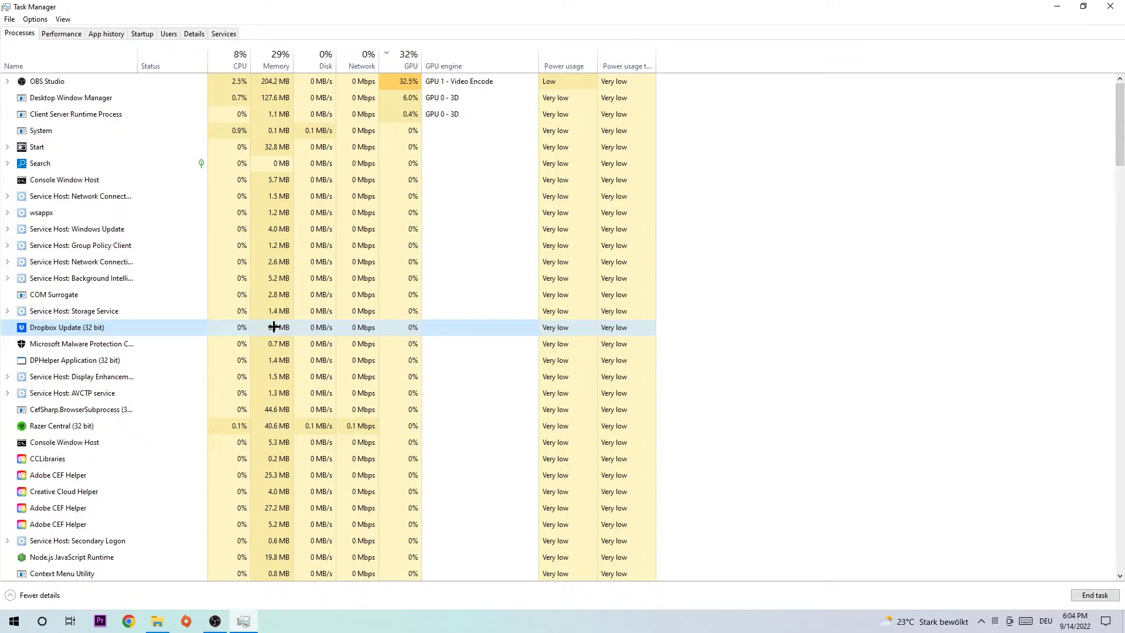
right_click(65, 327)
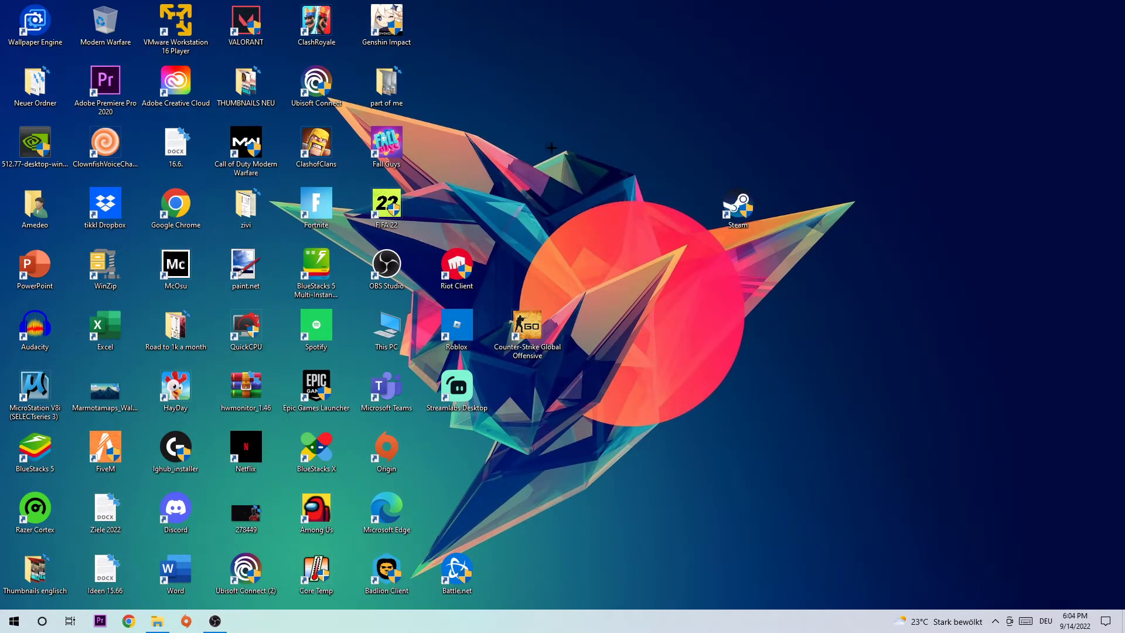
mouse_move(543, 145)
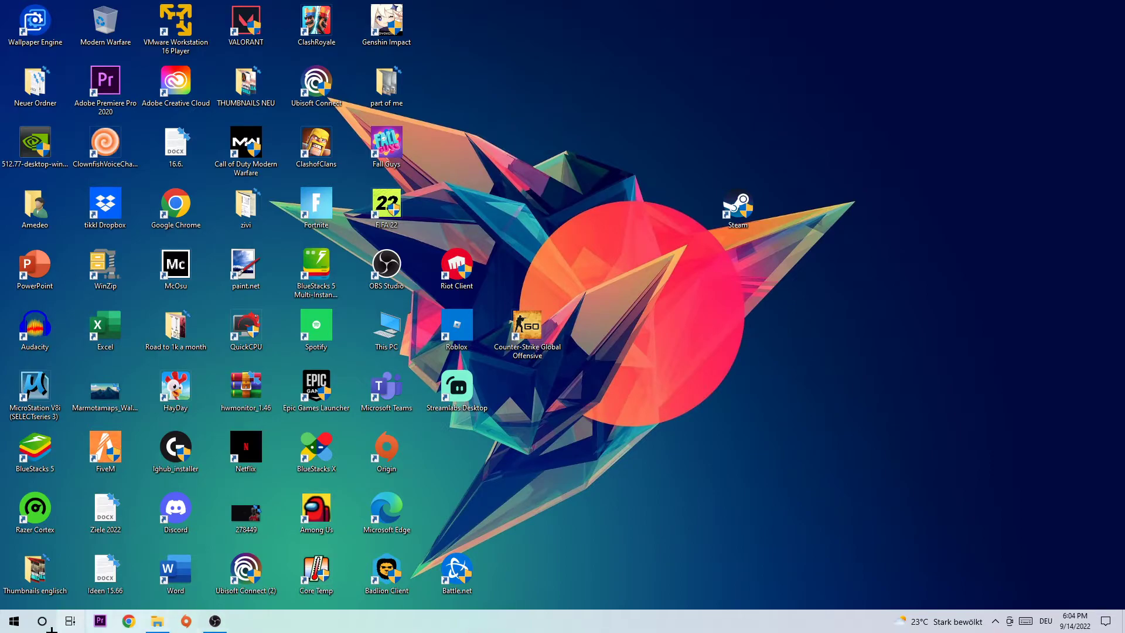
Close Task Manager, returning to the desktop with the Steam shortcut repositioned.
left_click(13, 621)
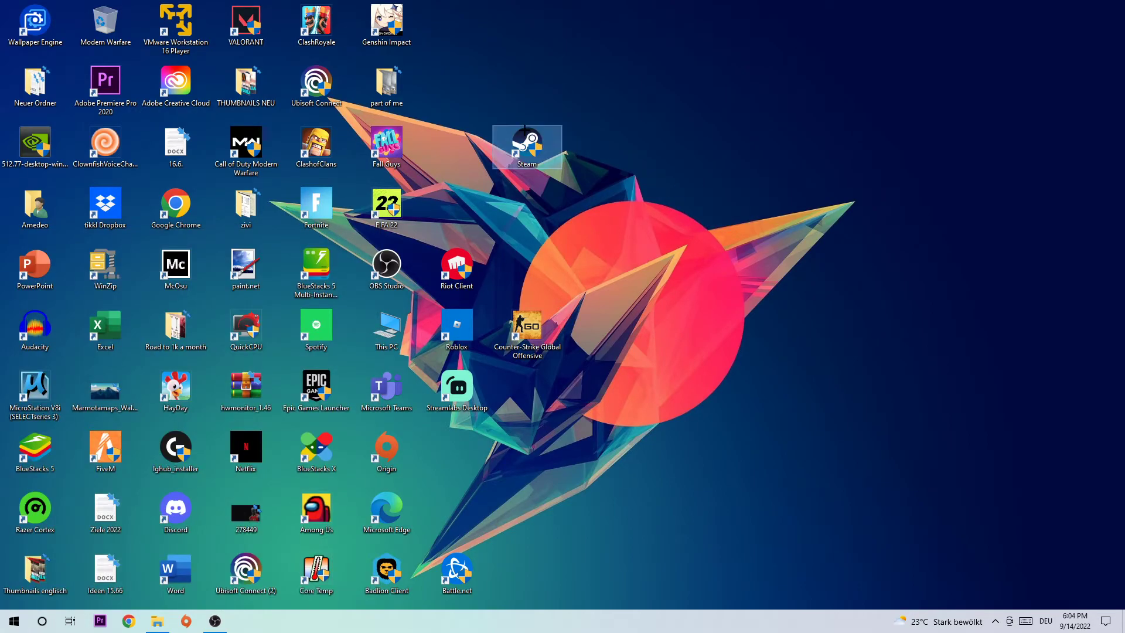
Bring up the Steam desktop shortcut's Properties window from its context menu.
right_click(526, 145)
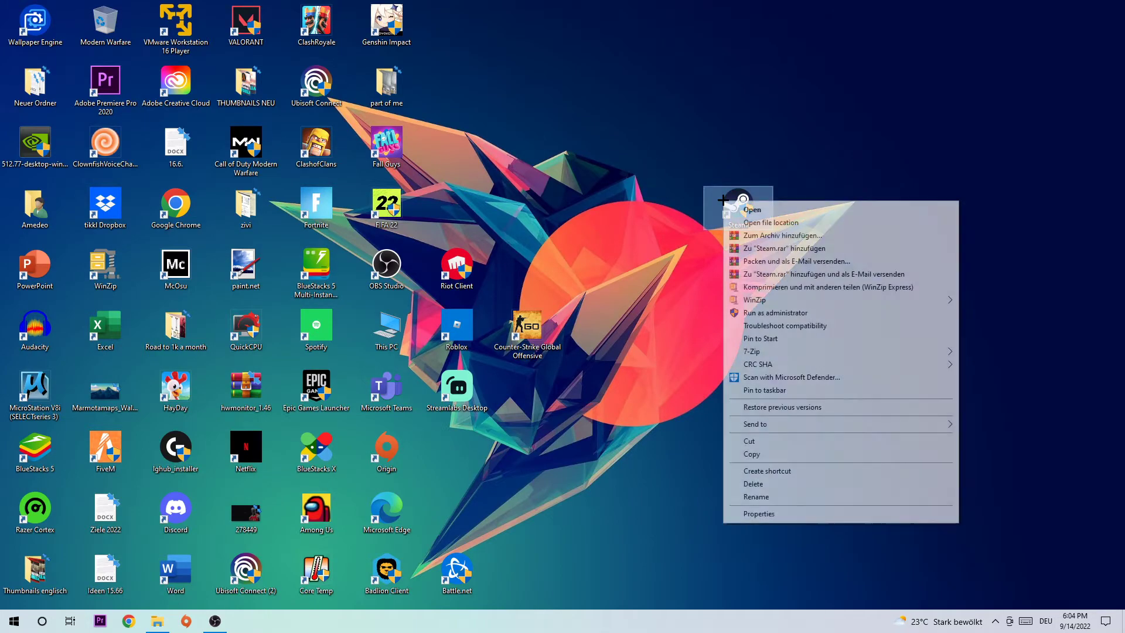
mouse_move(774, 312)
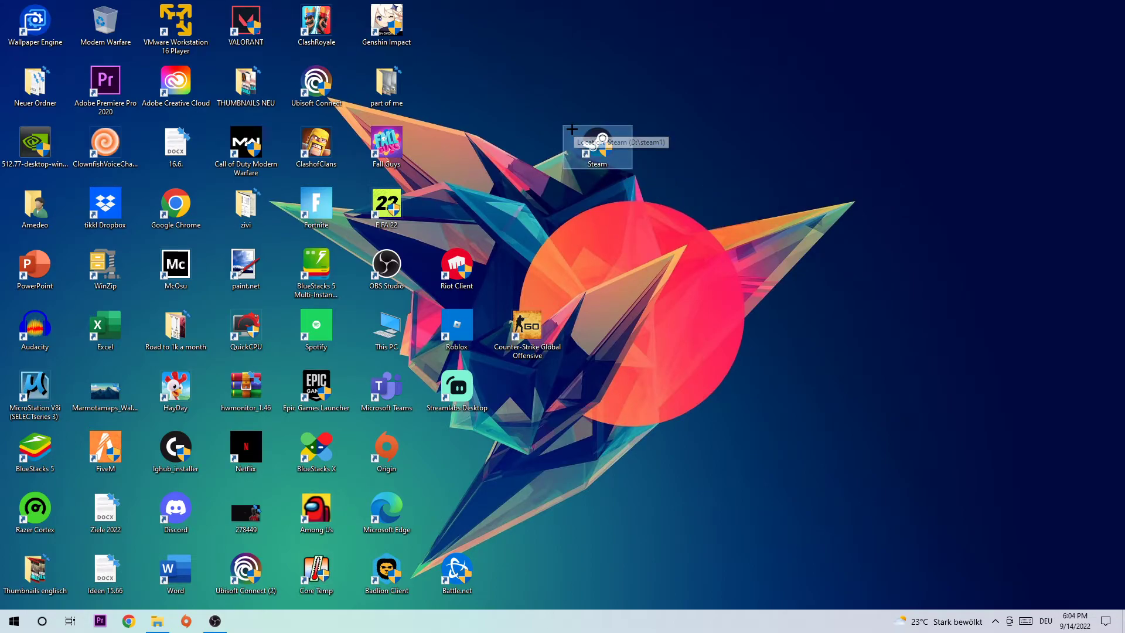
right_click(597, 148)
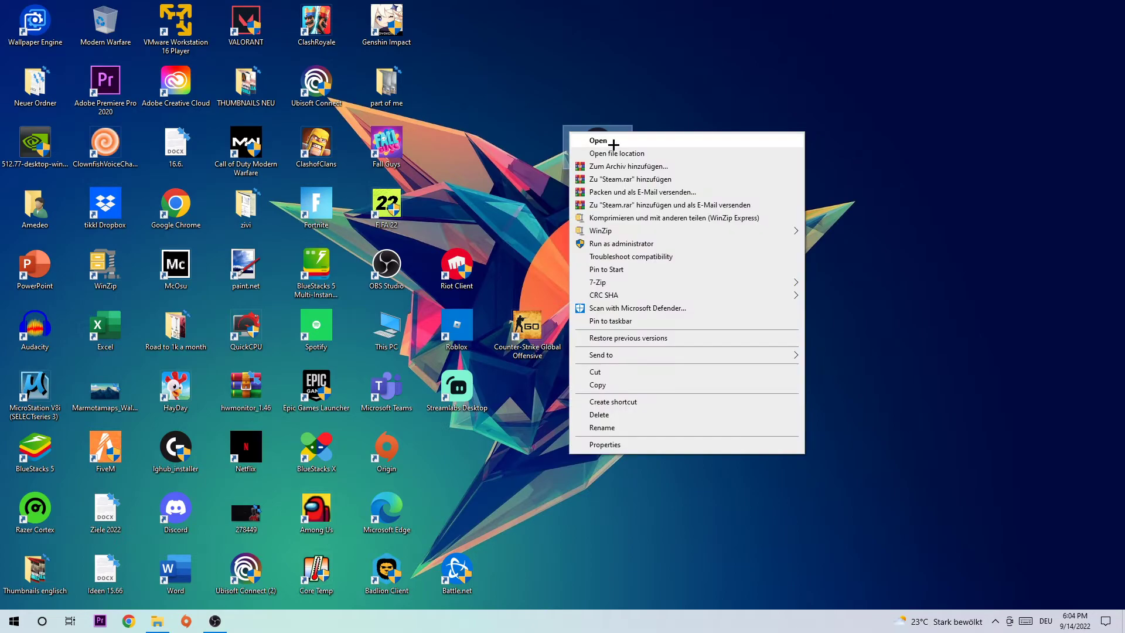
left_click(604, 444)
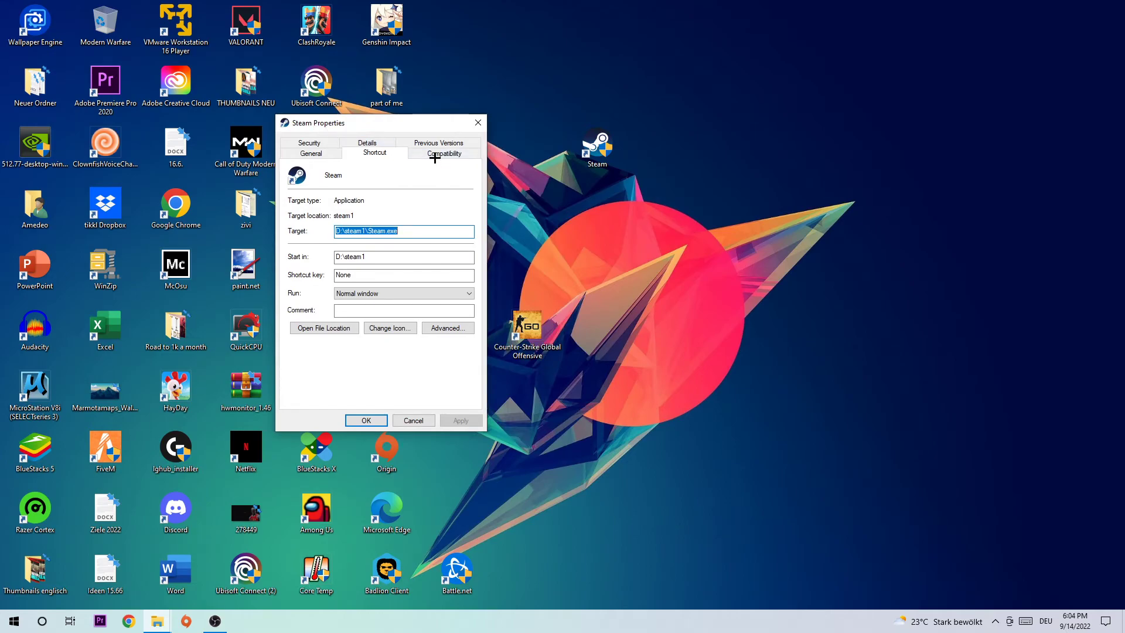
In Compatibility settings, enable Windows 8 compatibility mode and Run as administrator.
left_click(444, 152)
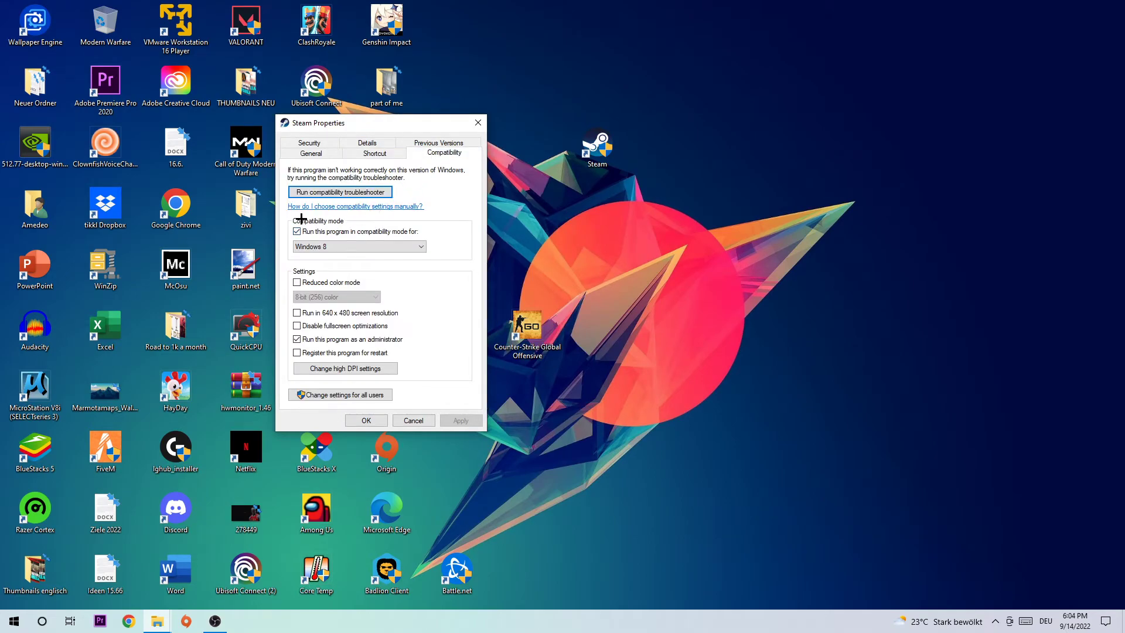
mouse_move(379, 232)
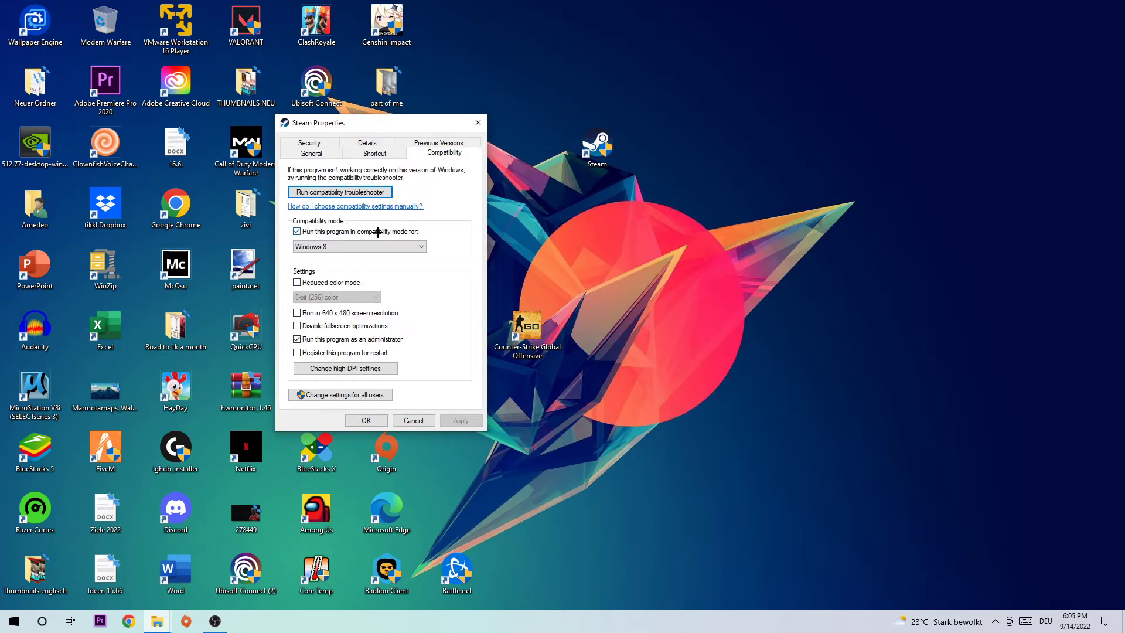
mouse_move(339, 231)
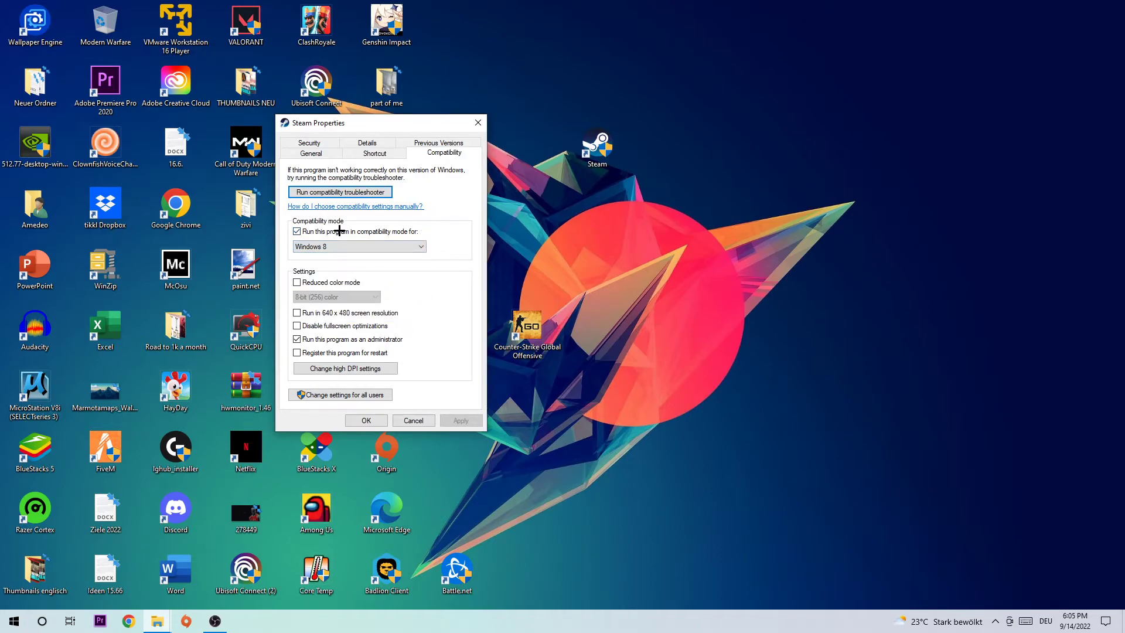
mouse_move(368, 331)
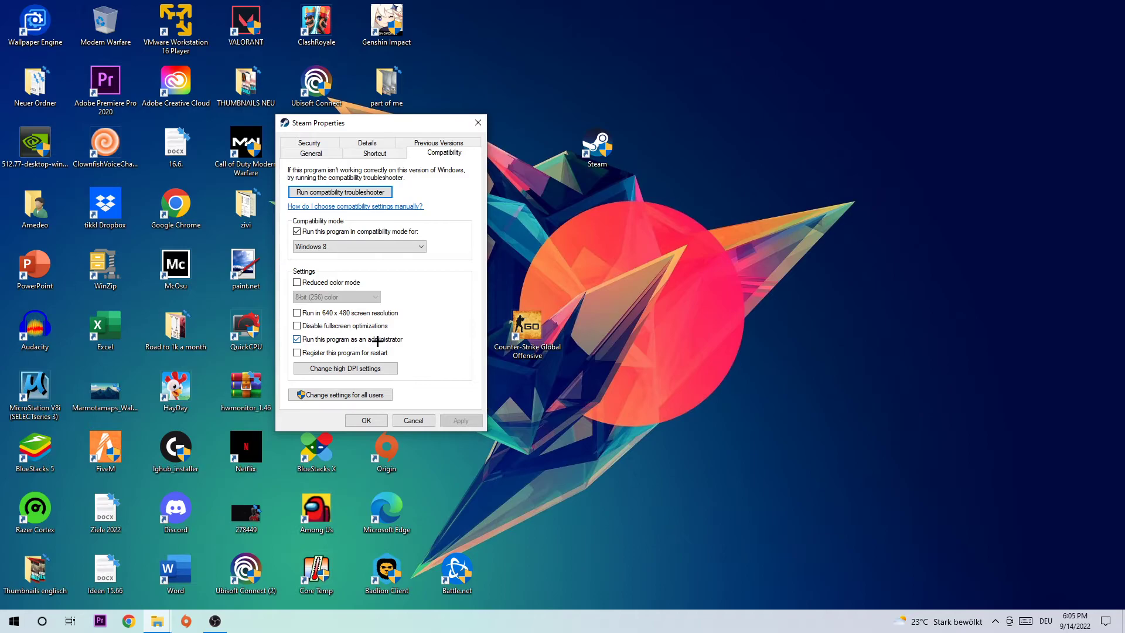
left_click(365, 420)
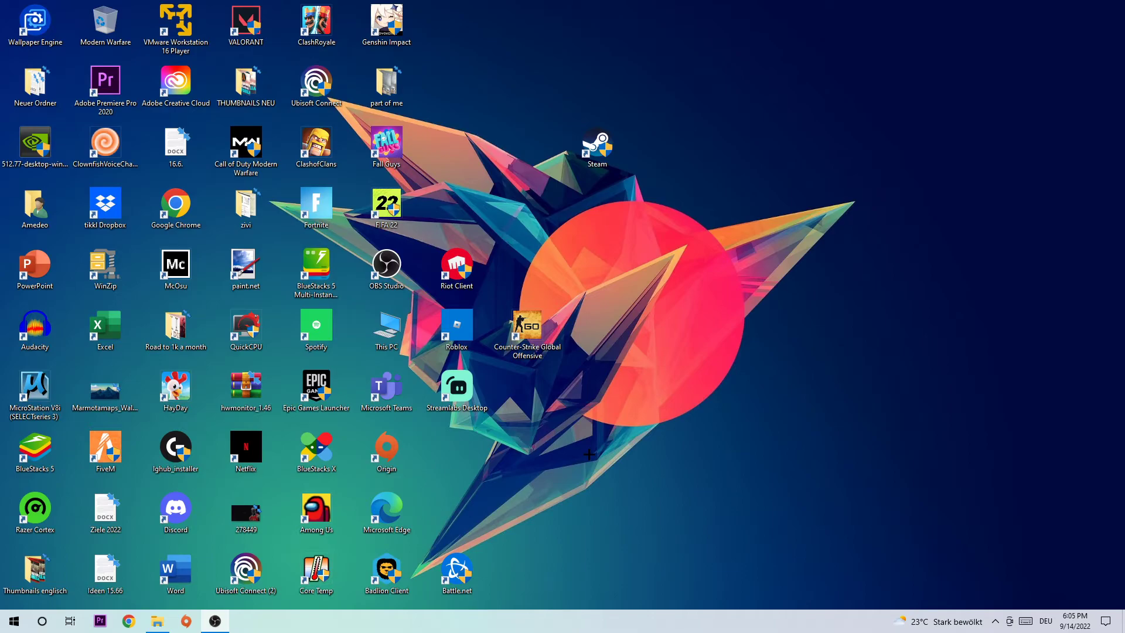
Select the Steam shortcut on the desktop after the properties window closes.
left_click(597, 148)
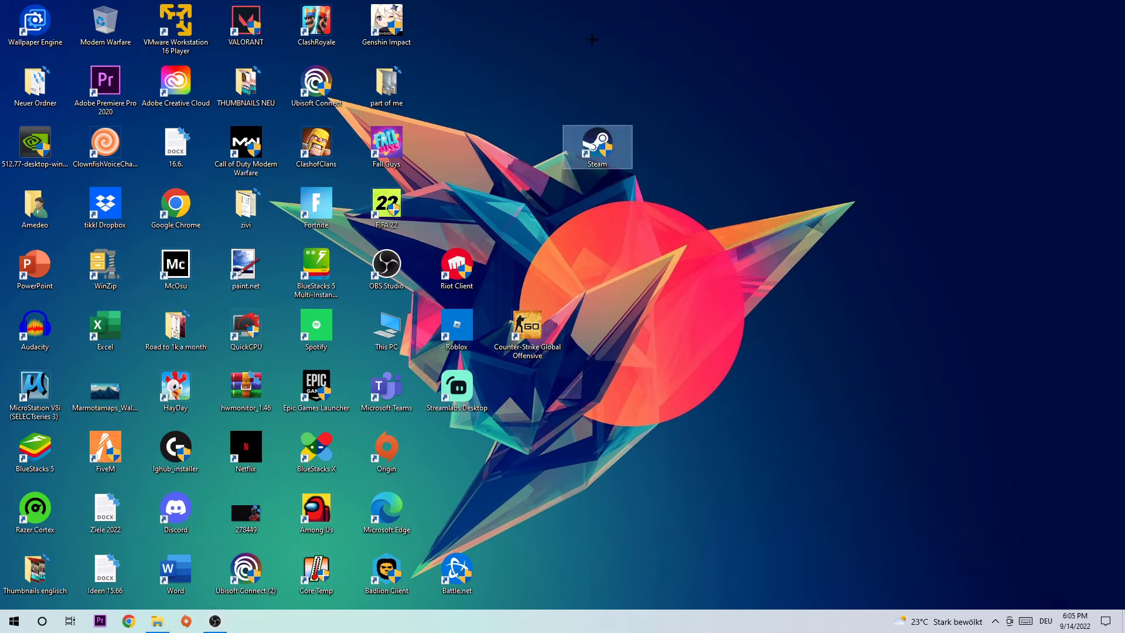